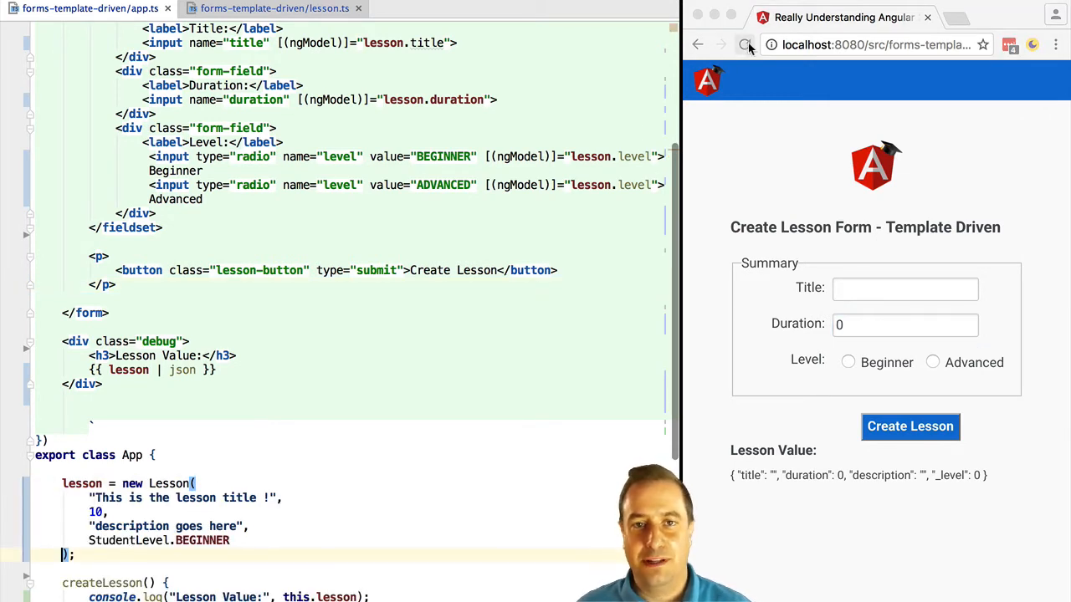
# Step: Reload the lesson form to show the prefilled title, duration 10, description and BEGINNER level
pyautogui.click(744, 45)
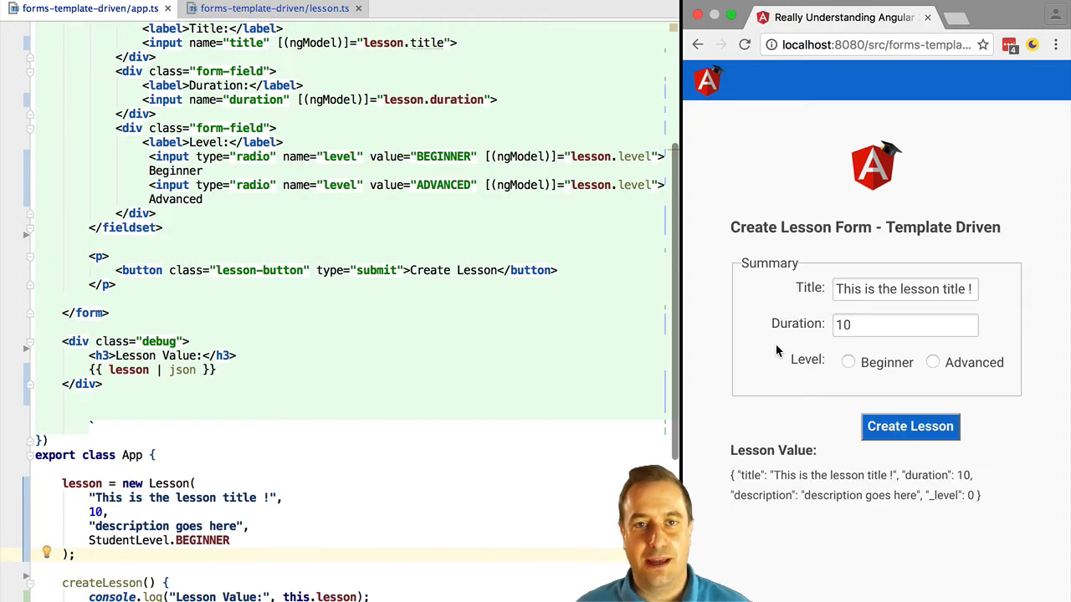
pyautogui.click(905, 325)
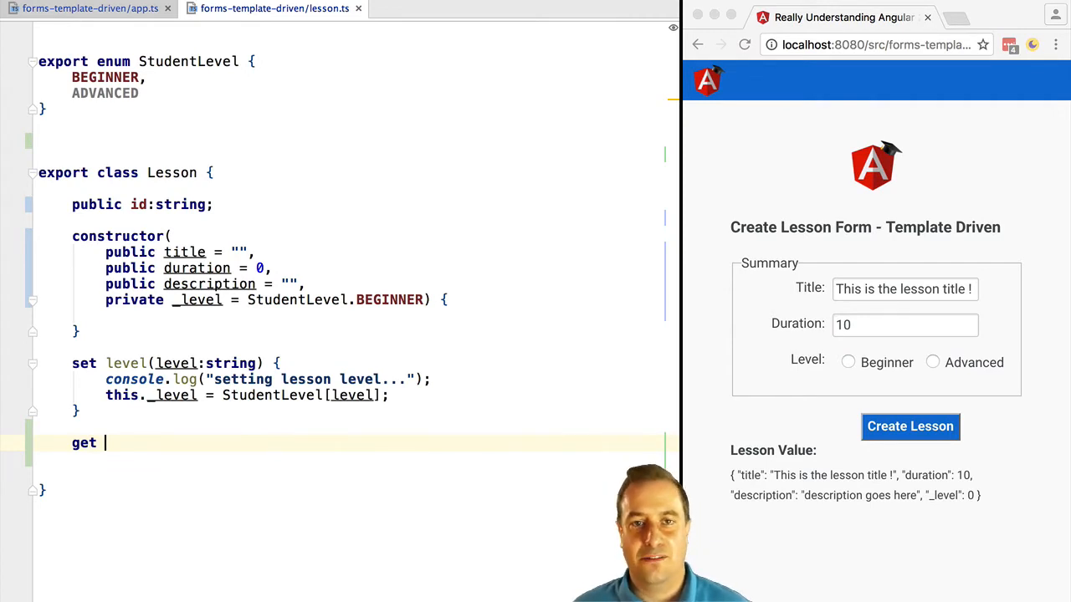
# Step: Add a get level() accessor in lesson.ts returning StudentLevel[this._level]
pyautogui.write('level')
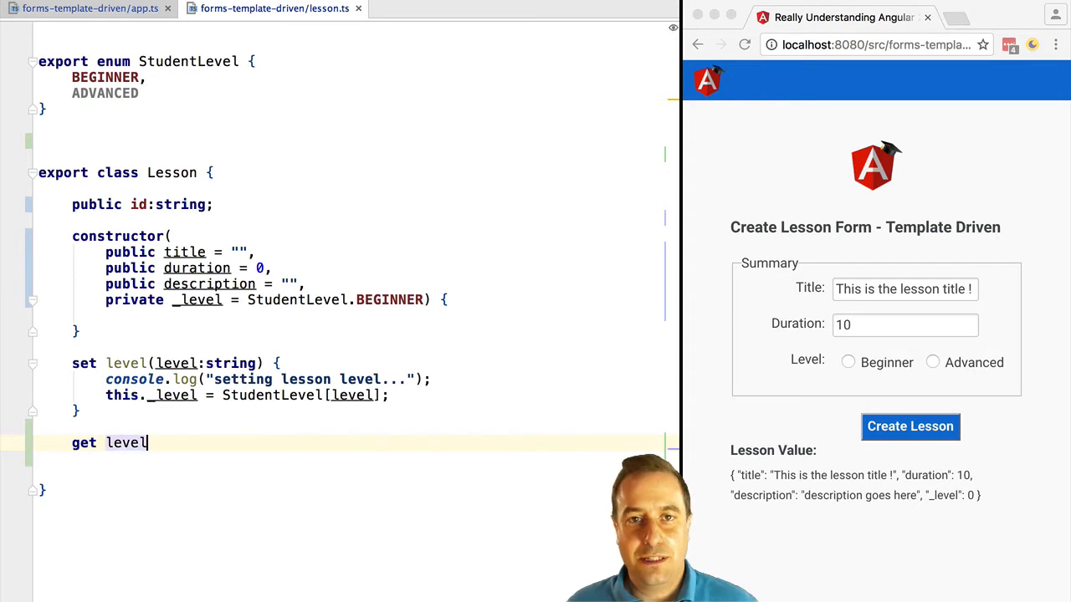
pyautogui.write('() {')
pyautogui.write('r')
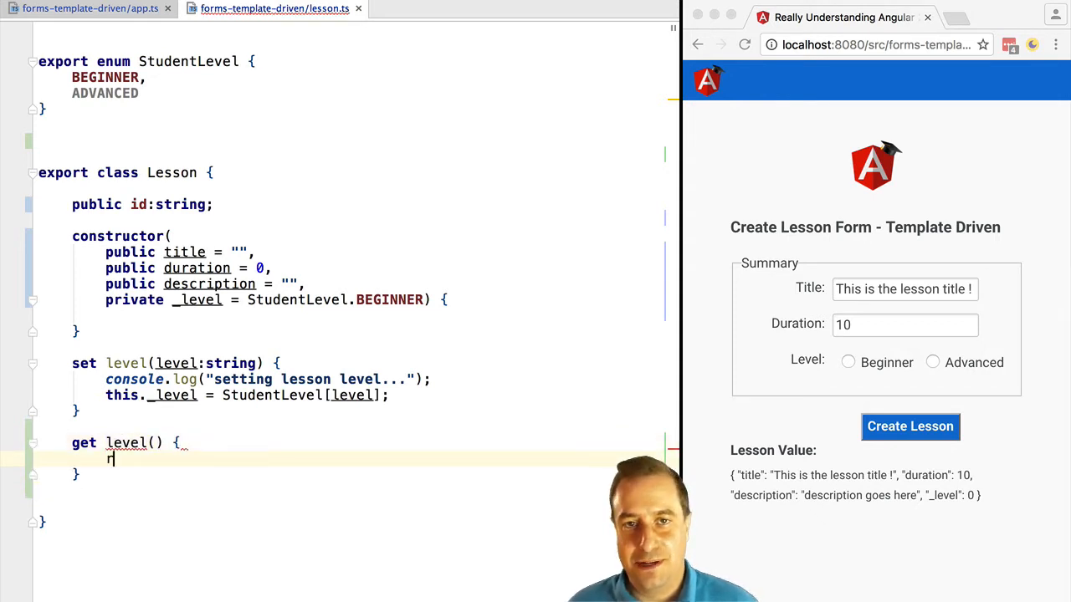
pyautogui.write('eturn')
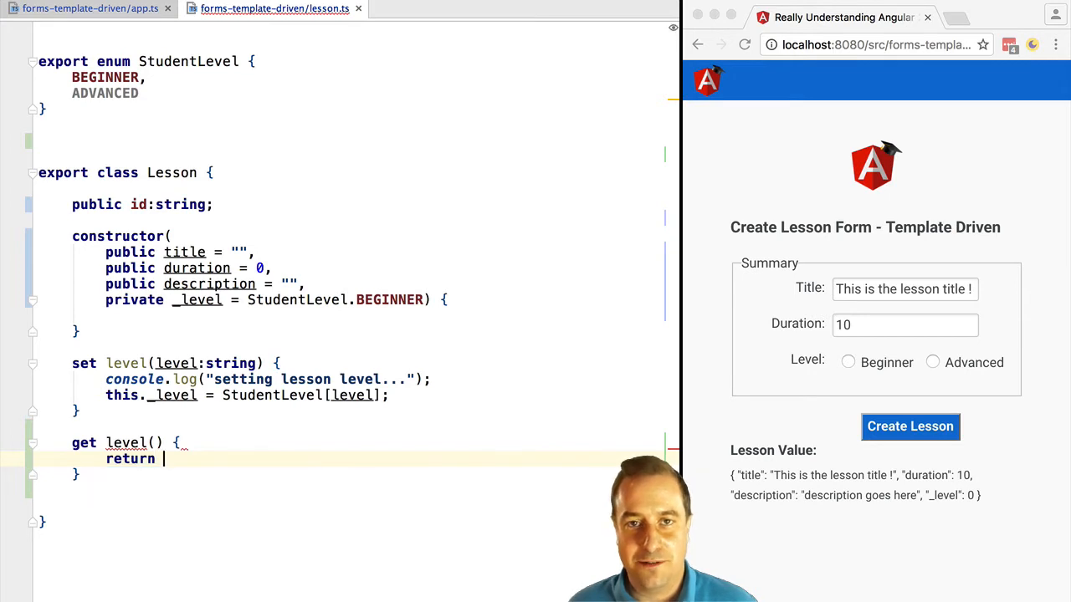
pyautogui.write('Student')
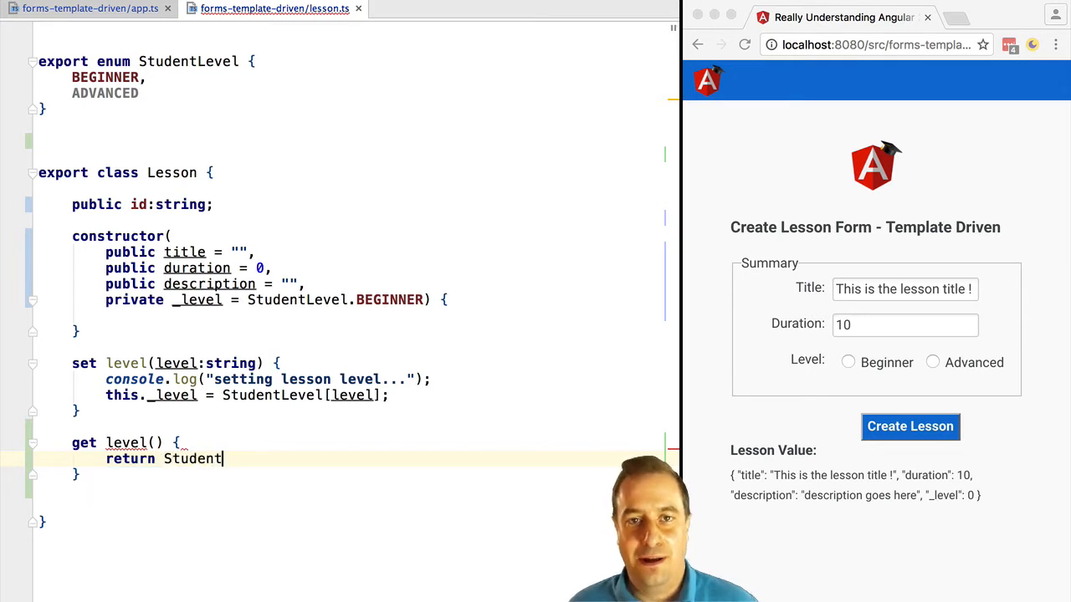
pyautogui.write('Level[];')
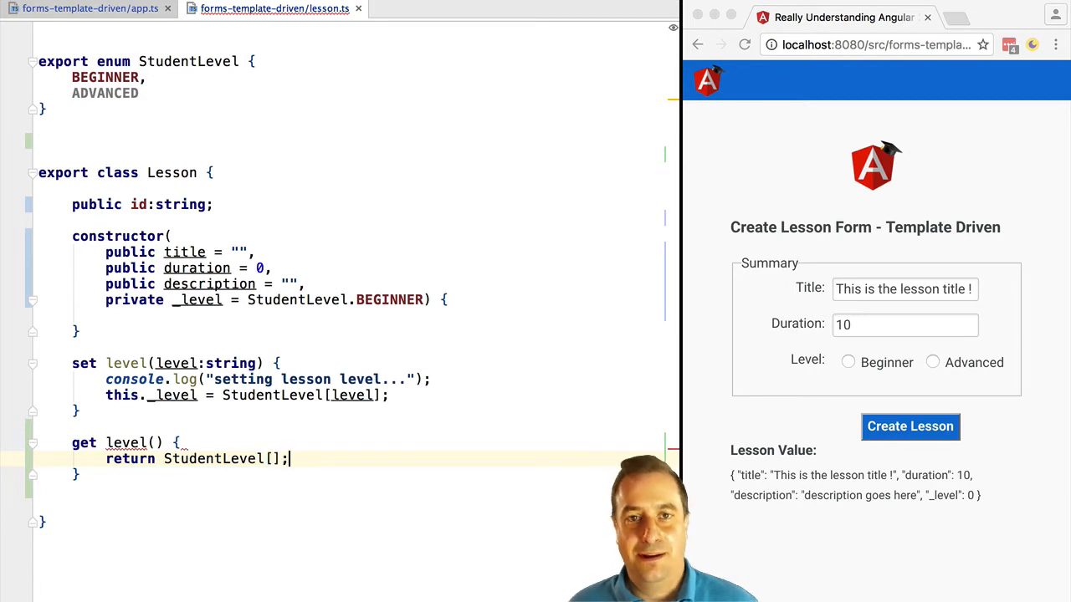
pyautogui.write('th')
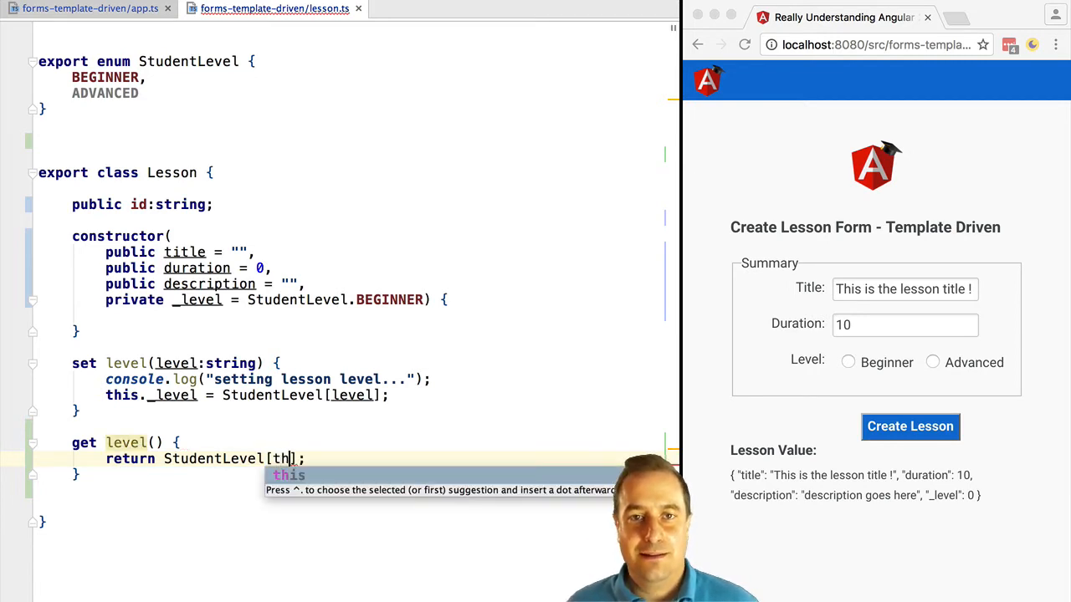
pyautogui.write('is._')
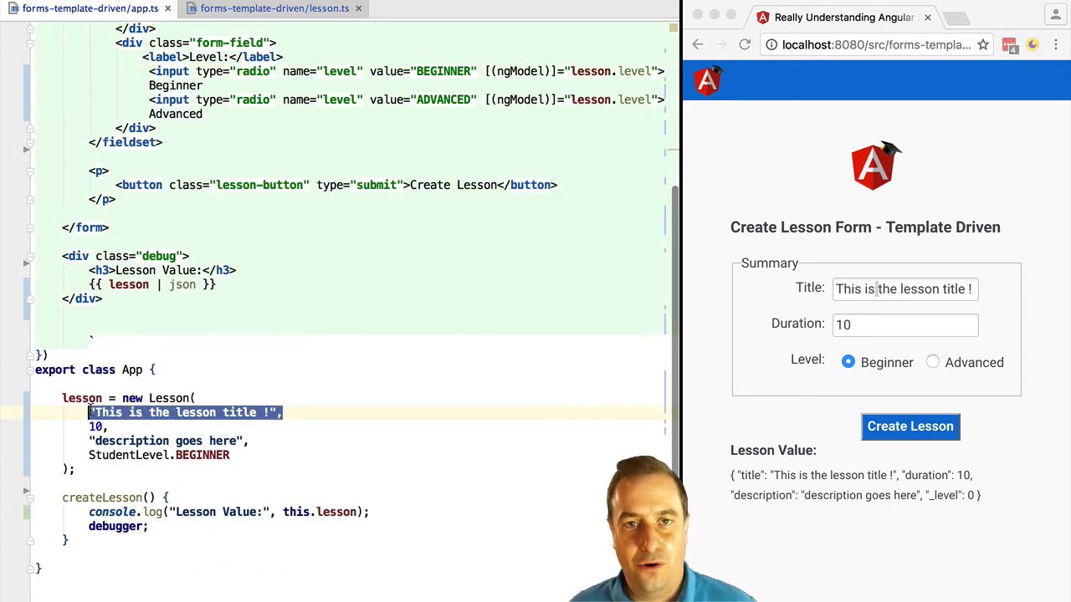
# Step: Switch the title and duration inputs in app.ts from [(ngModel)] to [ngModel]
pyautogui.click(904, 288)
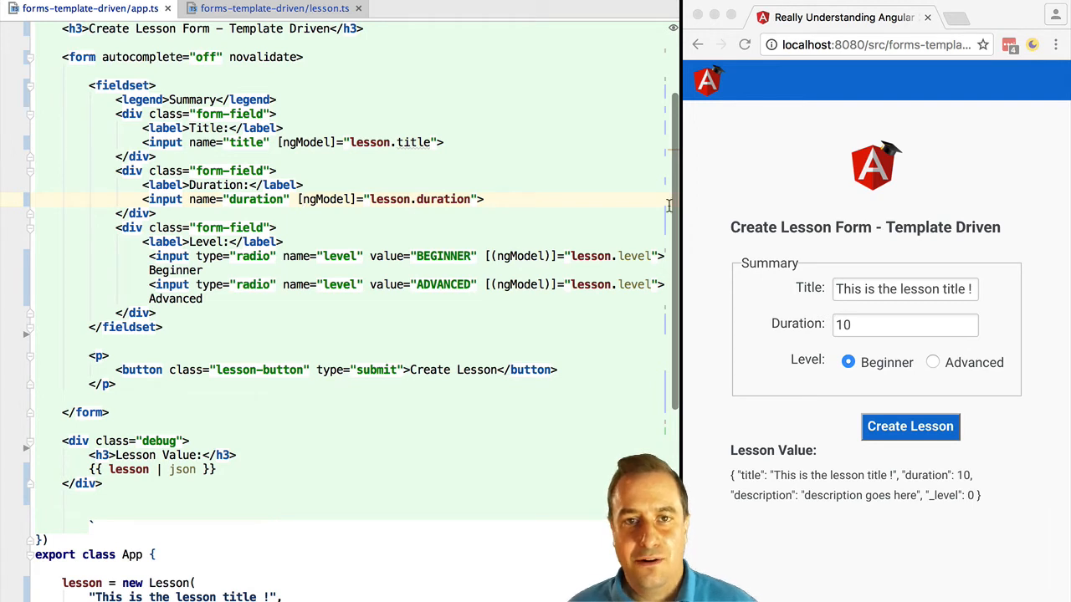
# Step: Reload, enter Hello and 12, pick Advanced, and check that only _level changes to 1
pyautogui.click(743, 44)
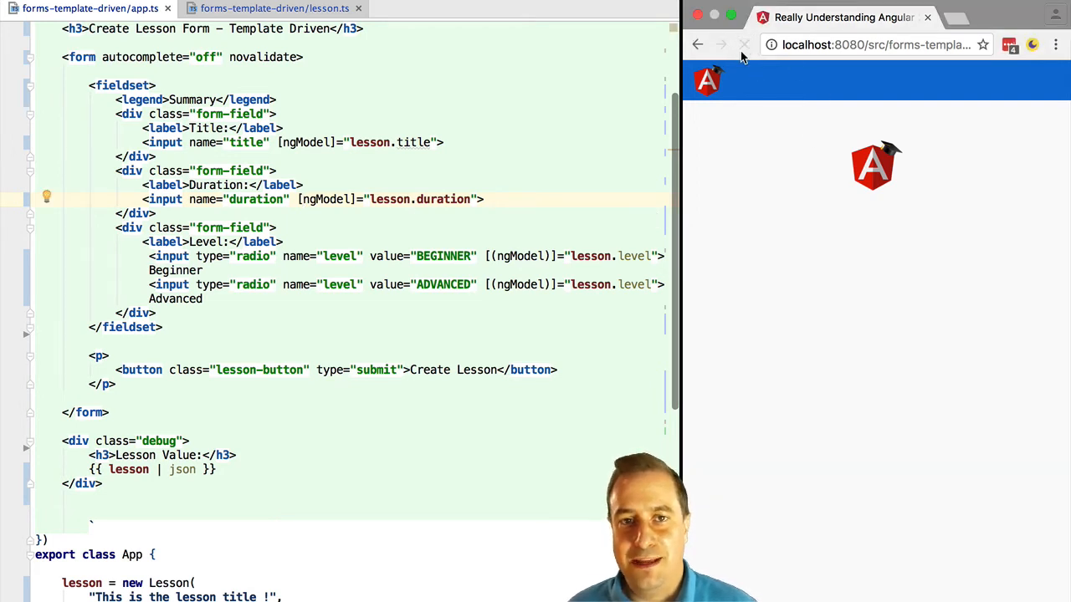
pyautogui.click(743, 45)
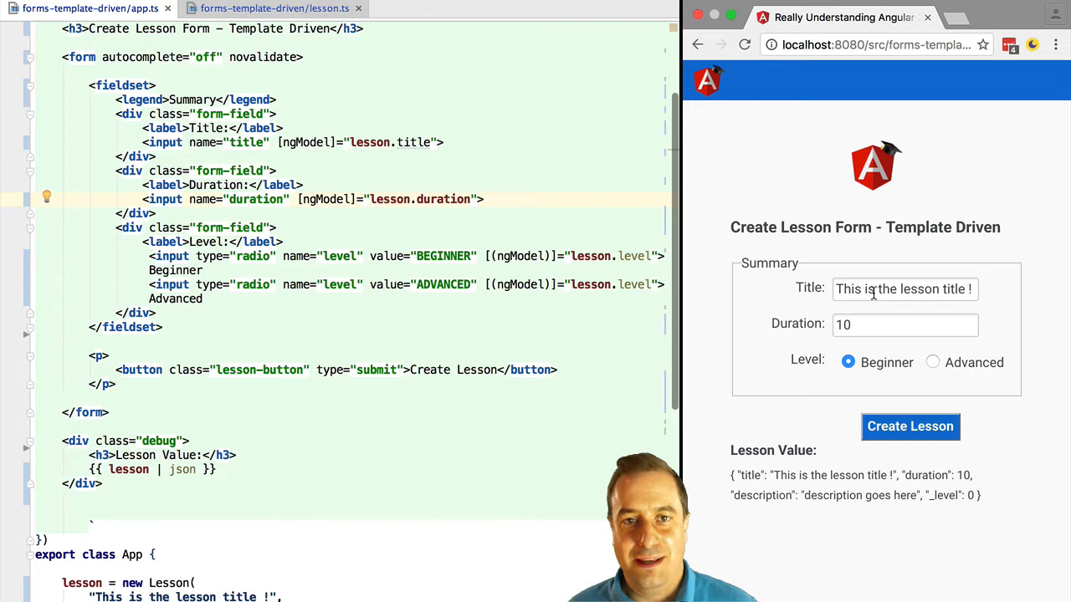
pyautogui.write('Hello')
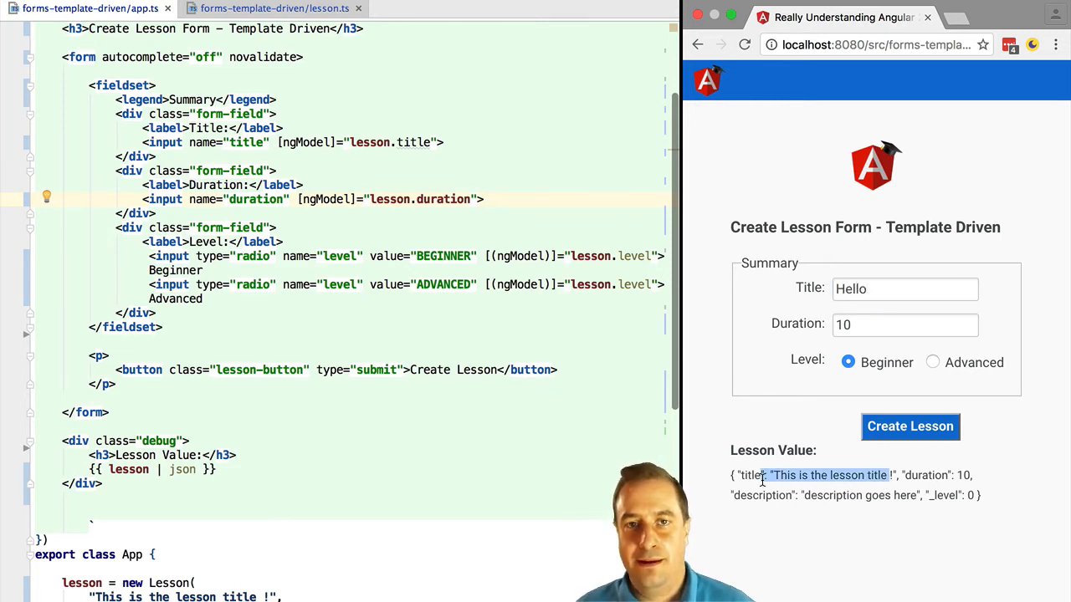
pyautogui.write('12')
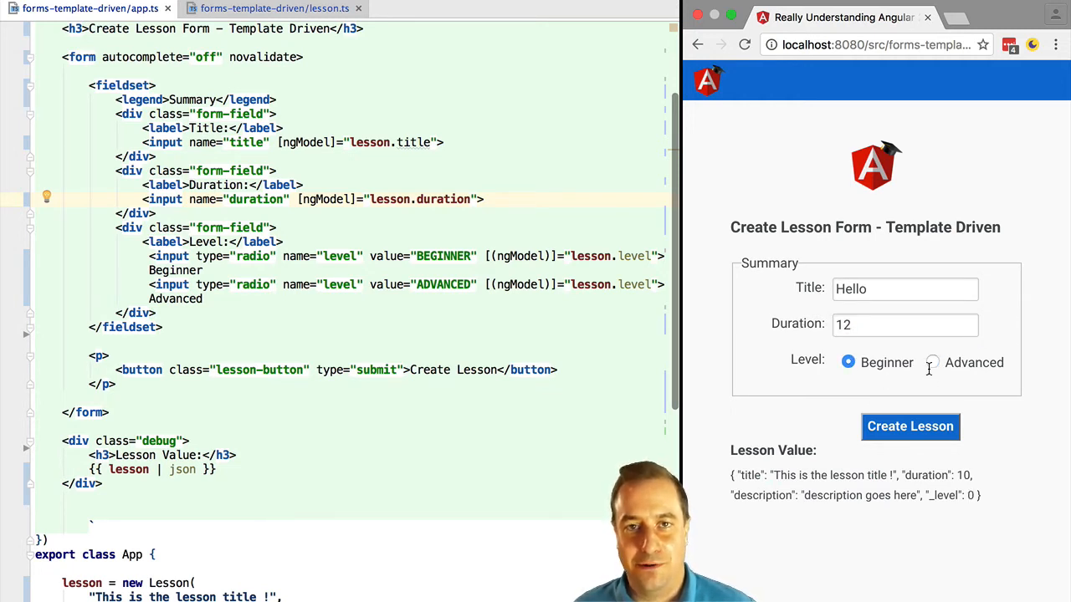
pyautogui.click(932, 362)
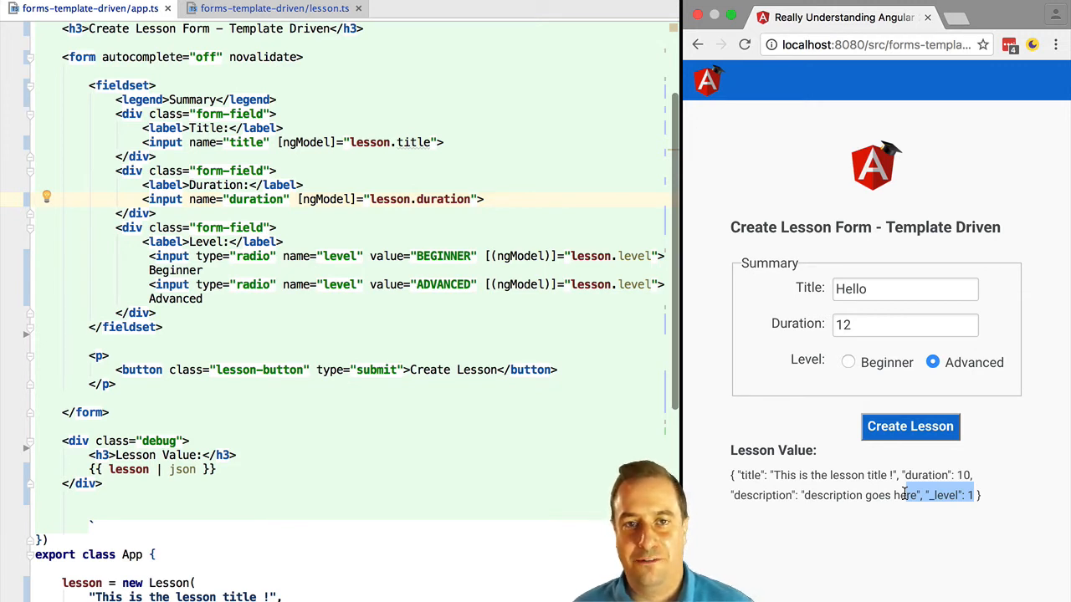
pyautogui.click(905, 288)
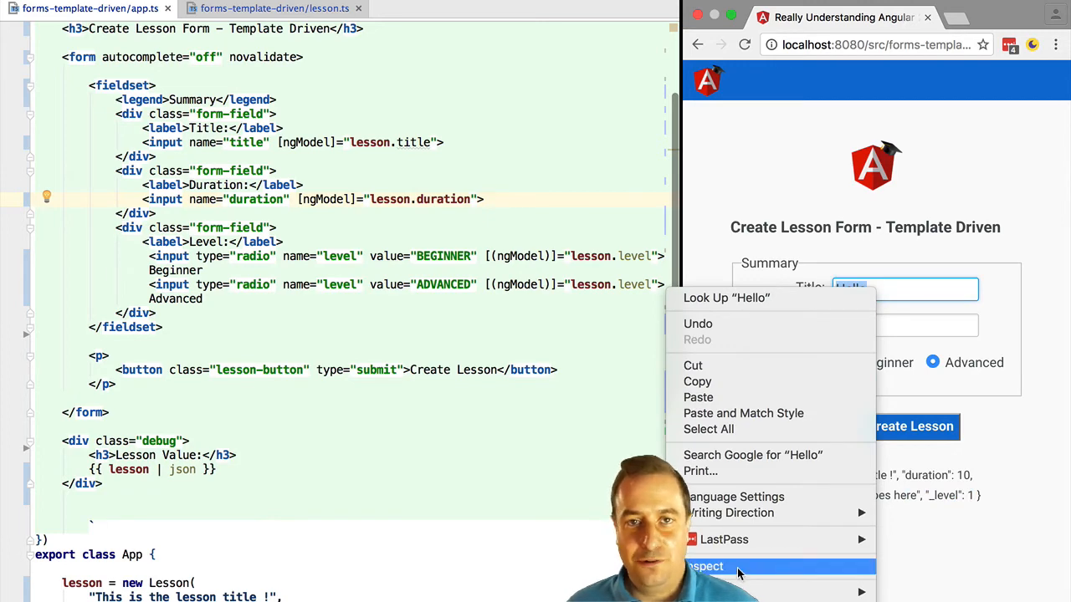
pyautogui.click(705, 566)
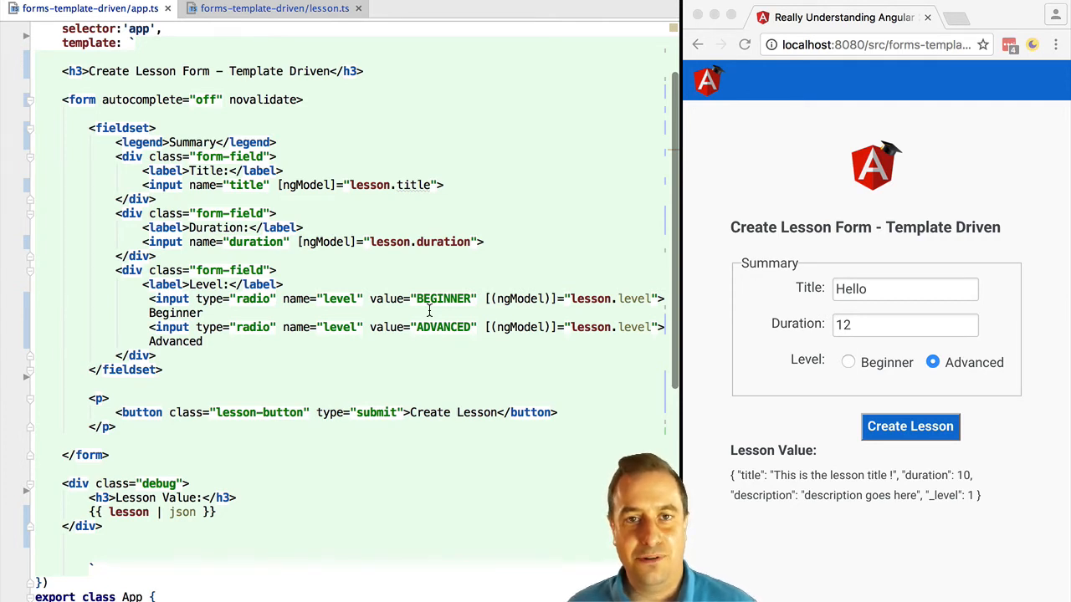
pyautogui.click(334, 185)
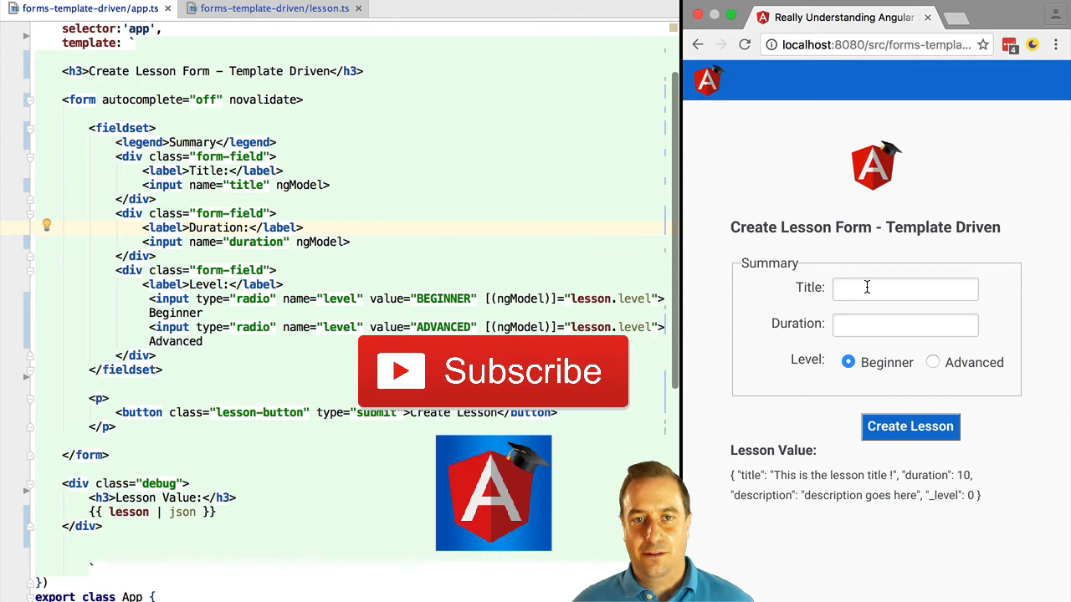
# Step: Enter Hello and 10, choose Advanced, and select the Hello title text
pyautogui.write('Hello')
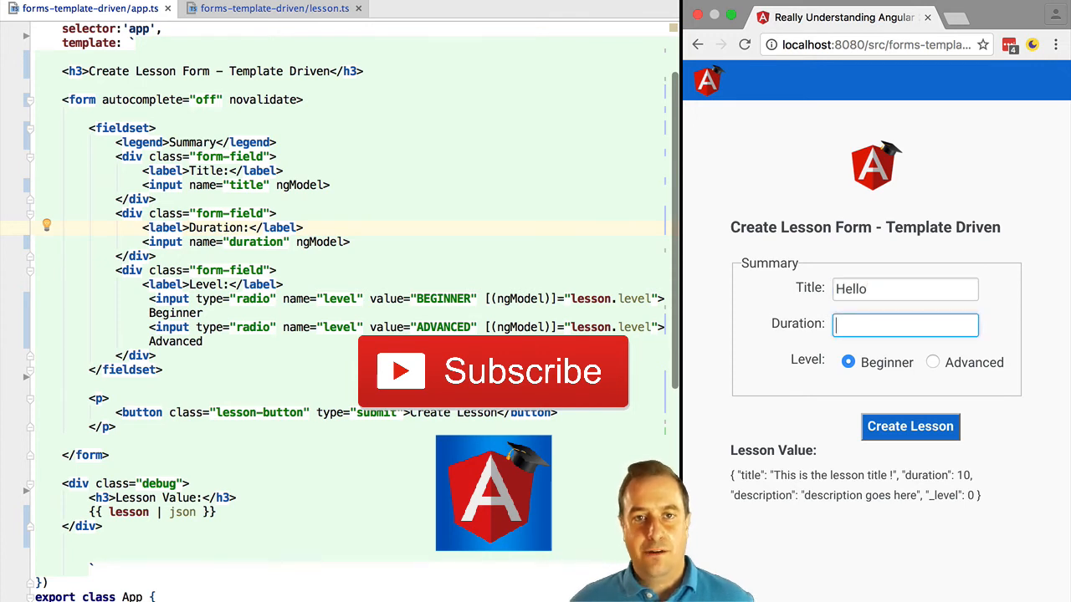
pyautogui.write('10')
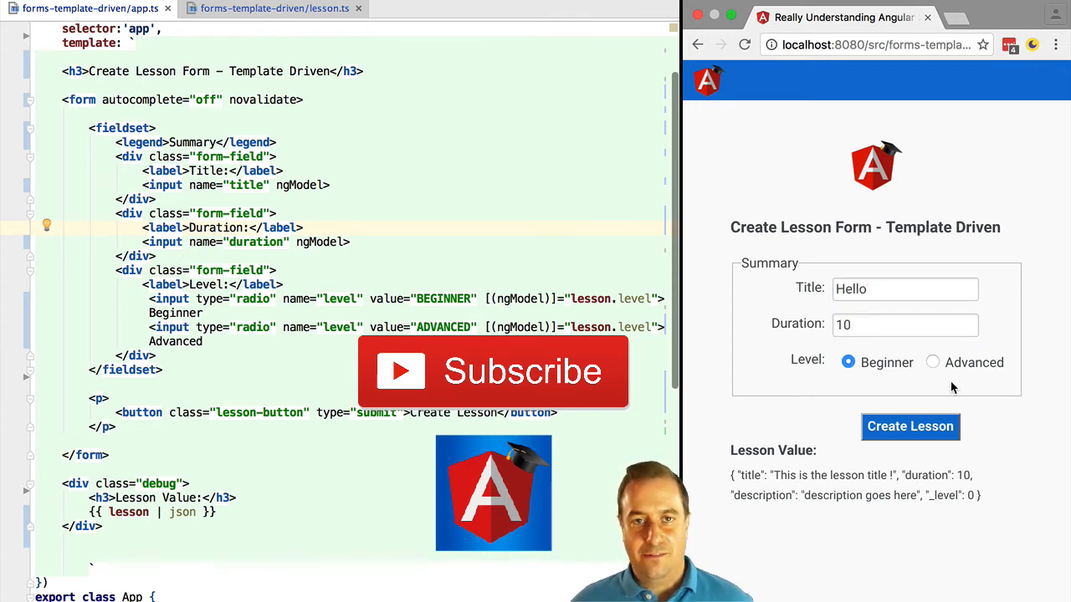
pyautogui.click(931, 362)
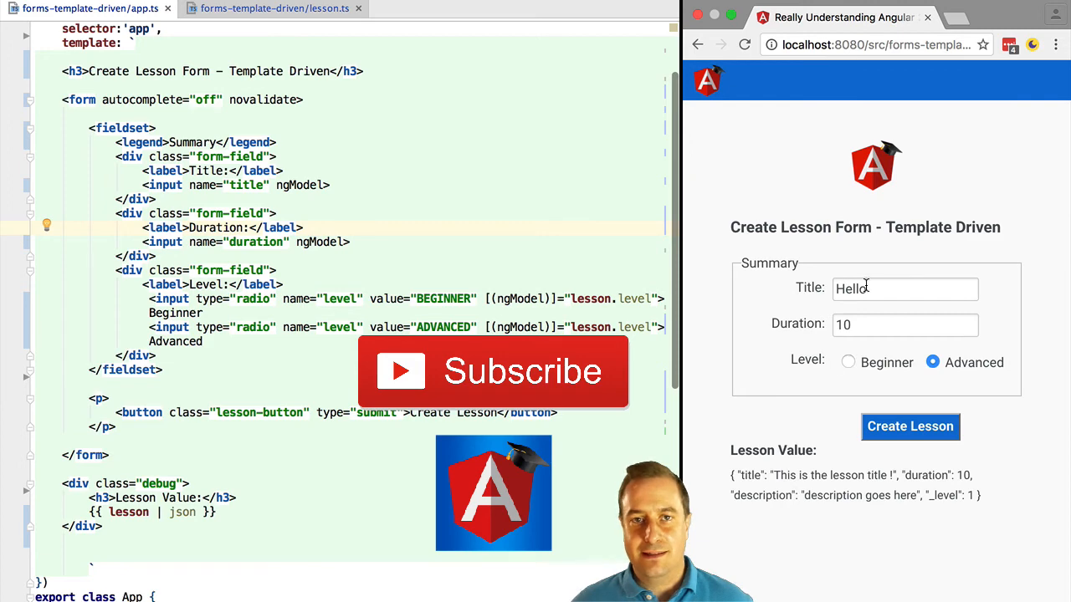
pyautogui.doubleClick(849, 288)
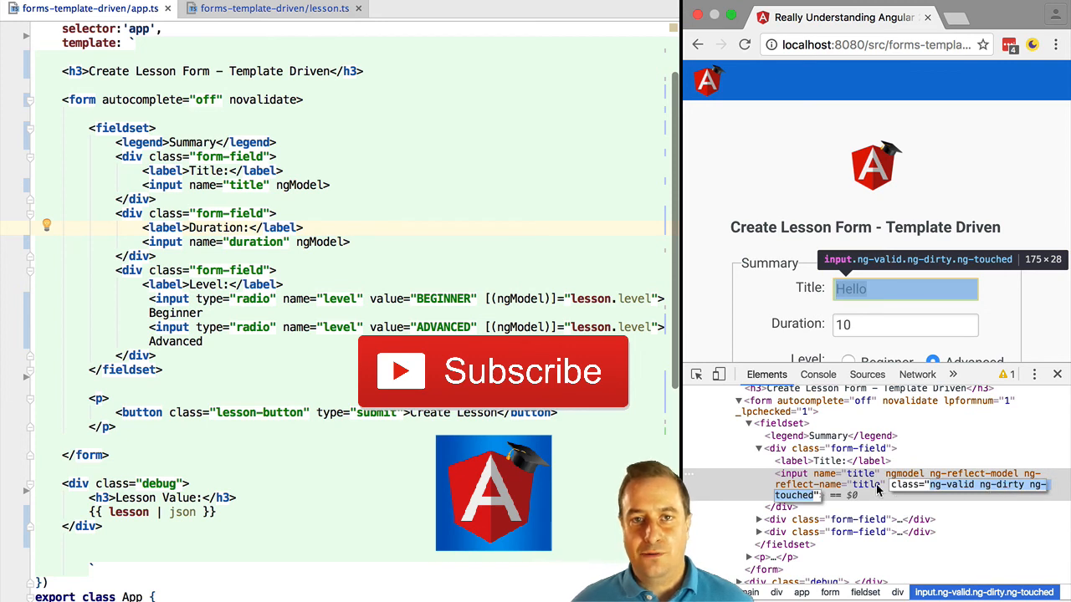
# Step: Highlight the bare ngModel on the duration input in the app.ts template
pyautogui.doubleClick(318, 242)
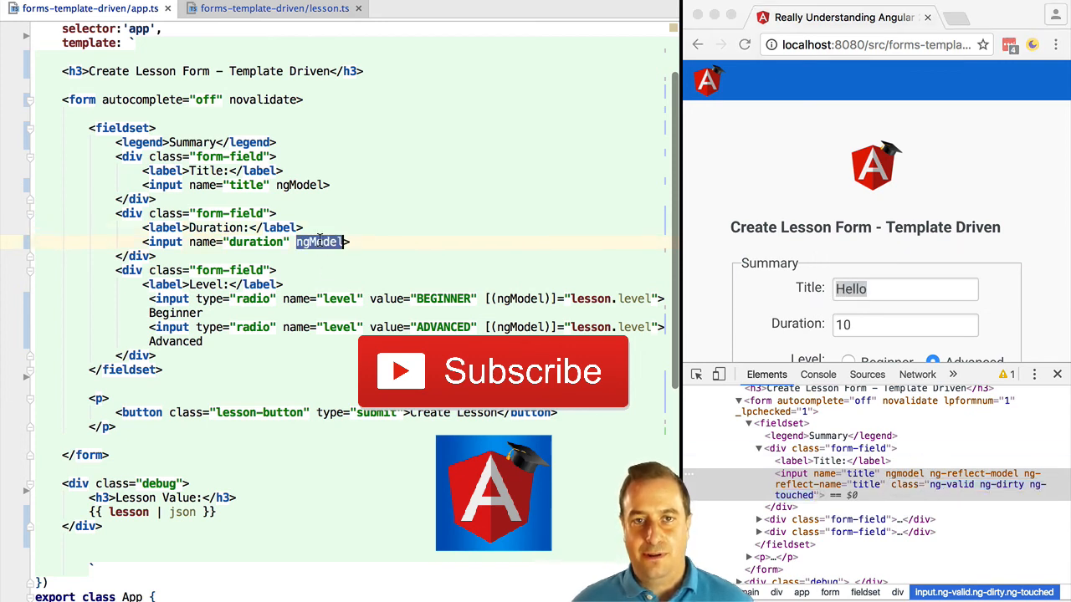